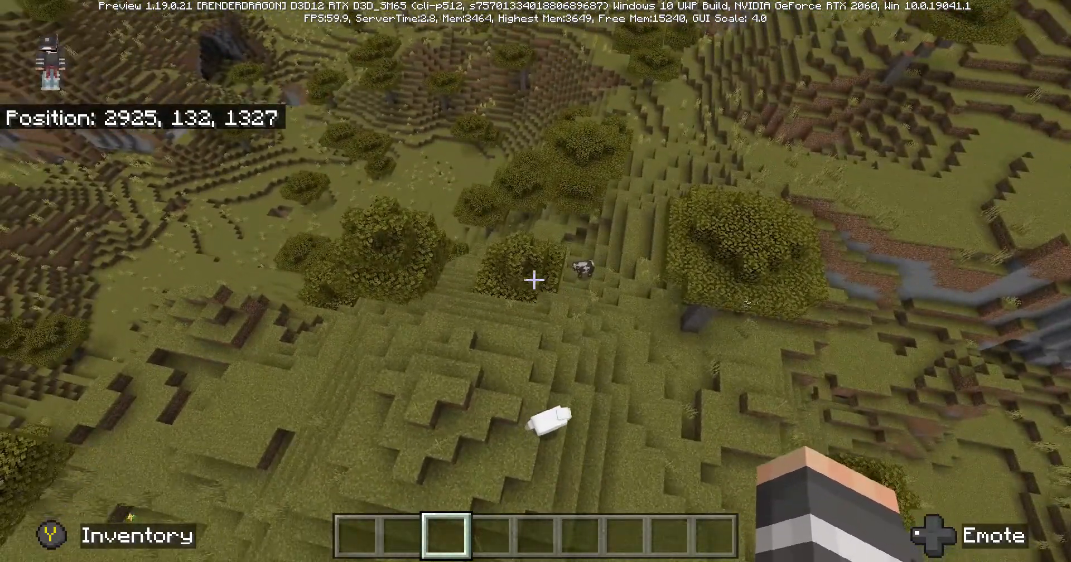
pyautogui.moveTo(536, 280)
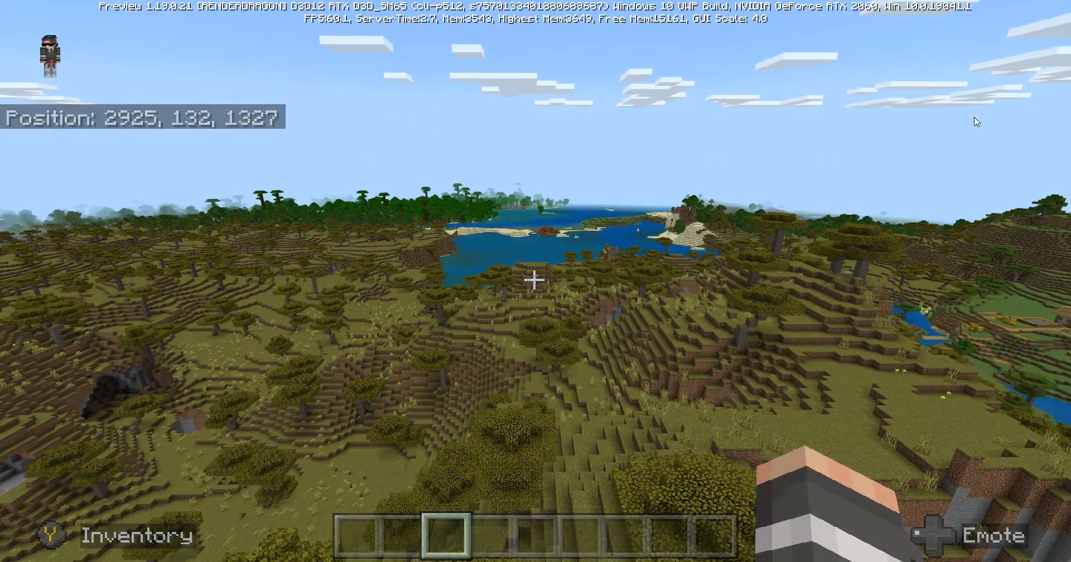
# - Enter /gamemode for spectator and descend to about height -17, reaching an abandoned mineshaft
pyautogui.write('/gamemode')
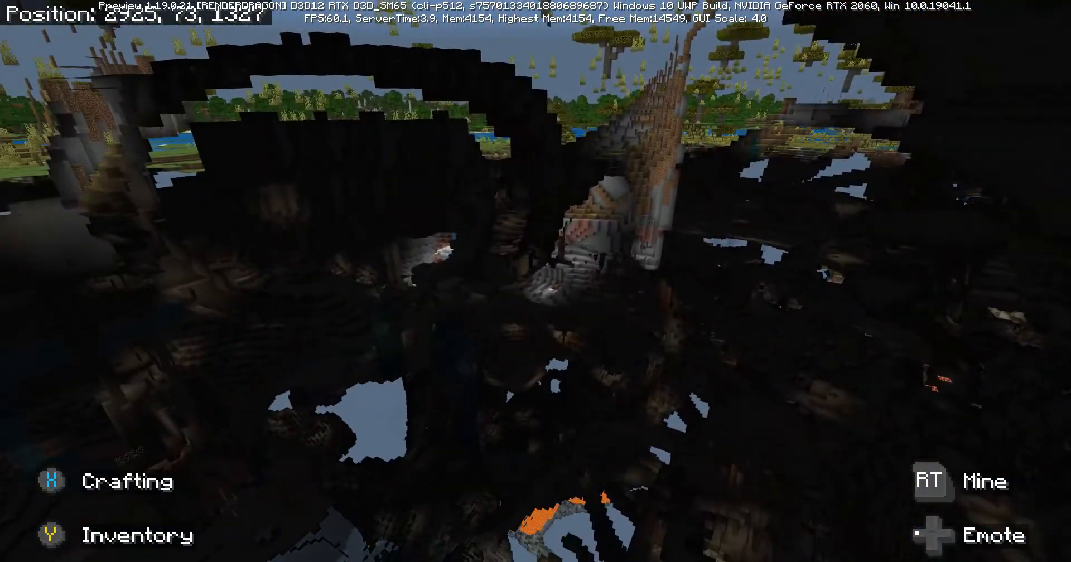
pyautogui.moveTo(535, 281)
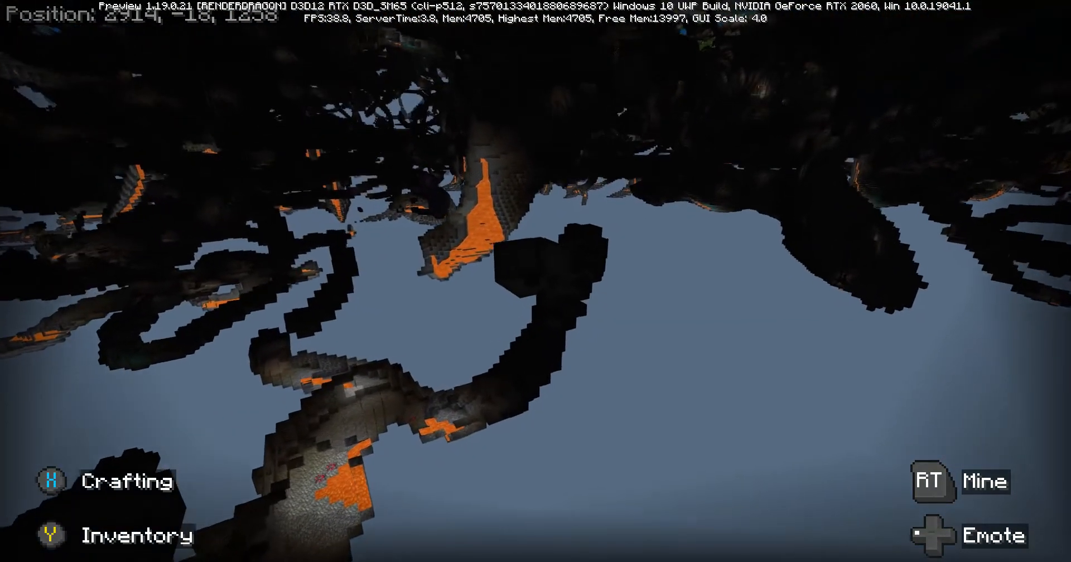
pyautogui.moveTo(536, 281)
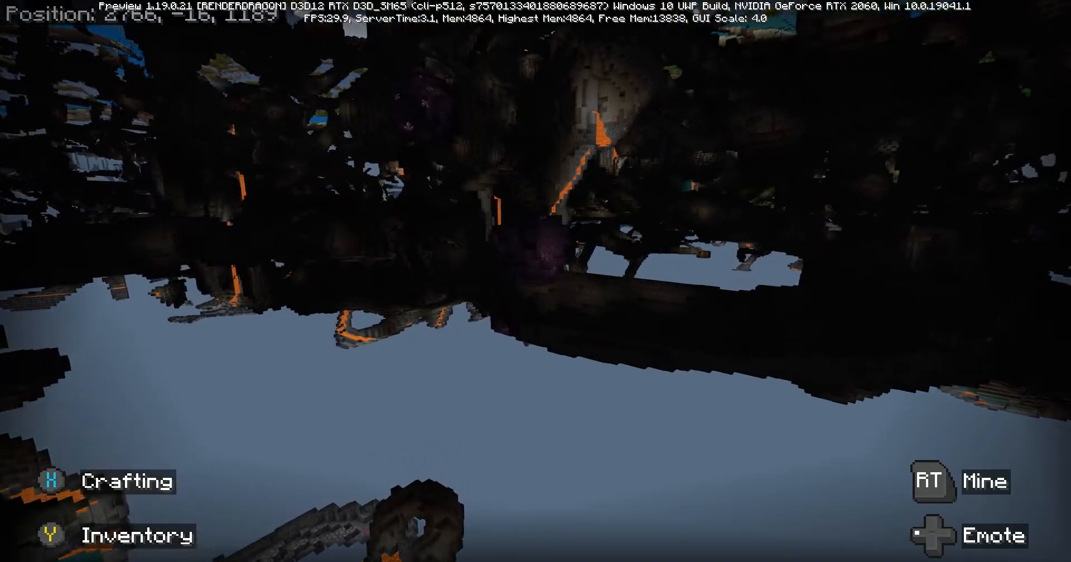
pyautogui.moveTo(536, 280)
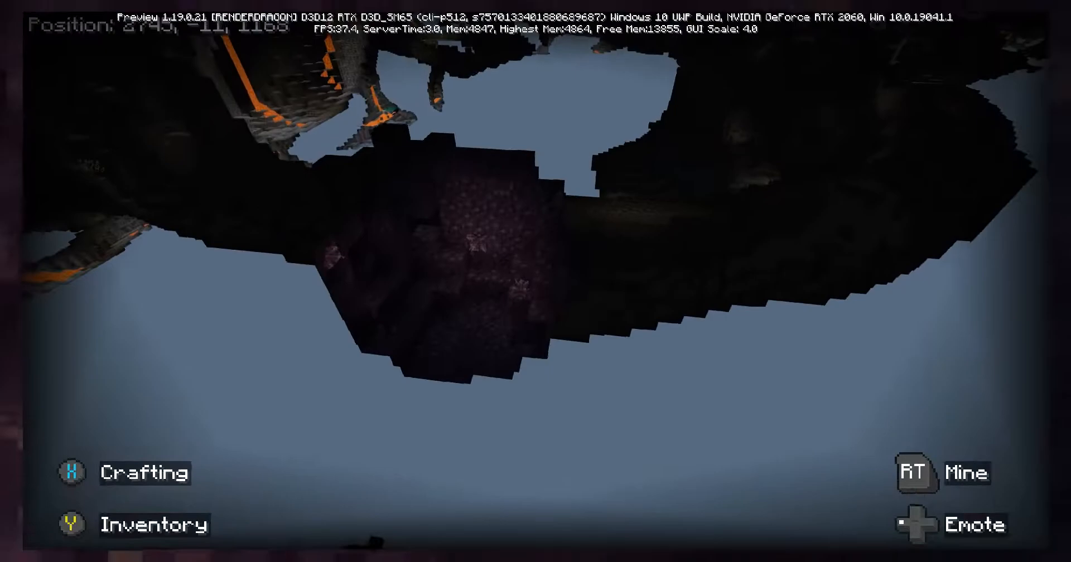
pyautogui.moveTo(536, 281)
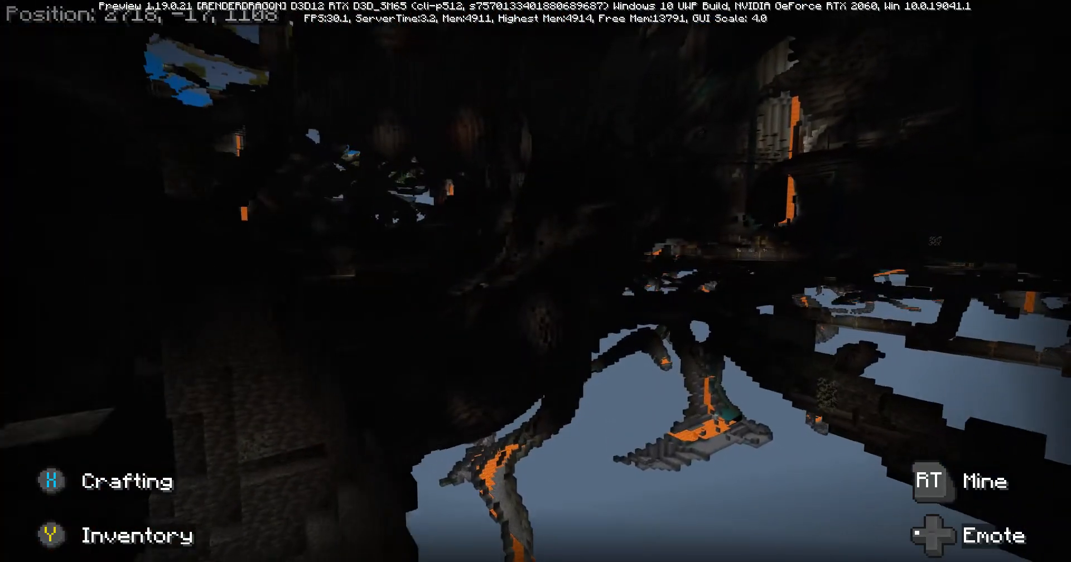
pyautogui.moveTo(535, 281)
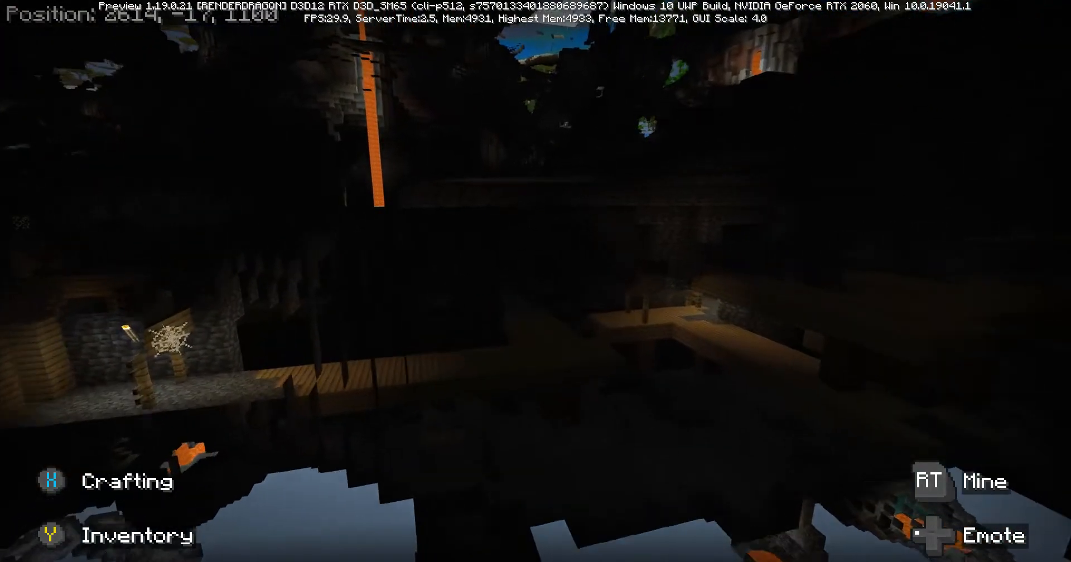
pyautogui.moveTo(535, 281)
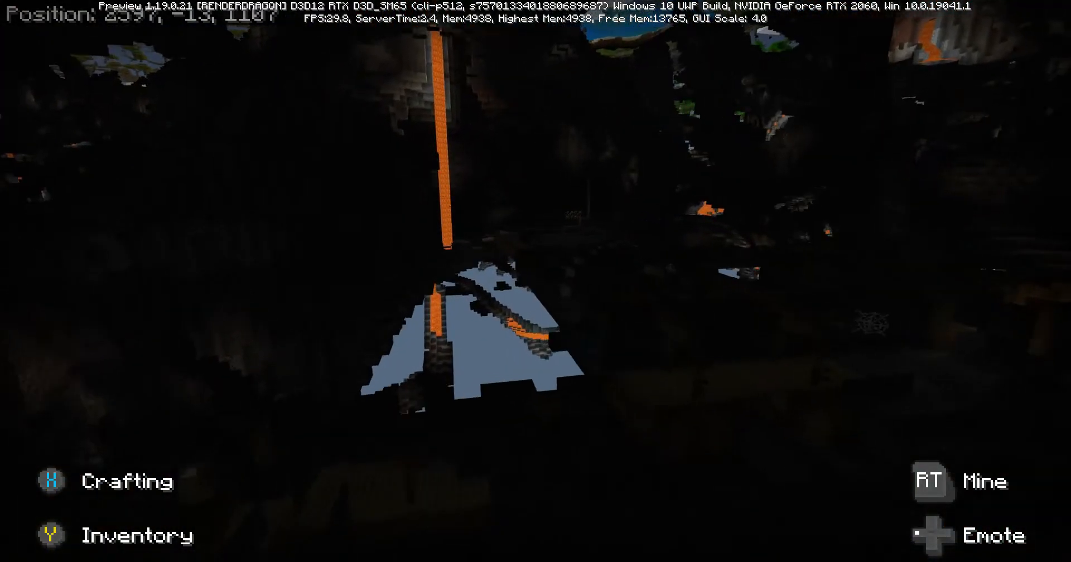
pyautogui.moveTo(536, 280)
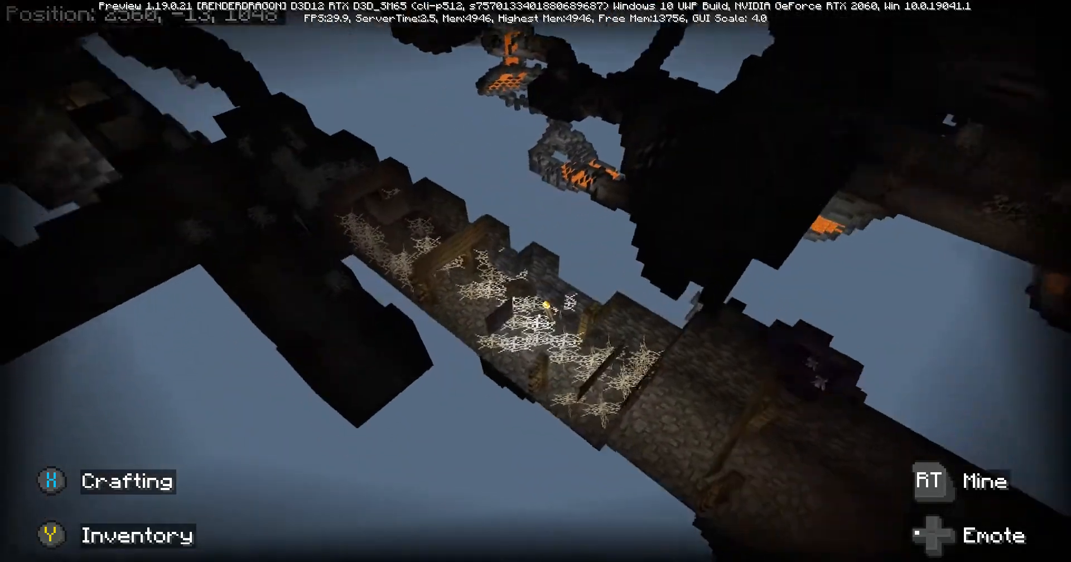
pyautogui.moveTo(535, 281)
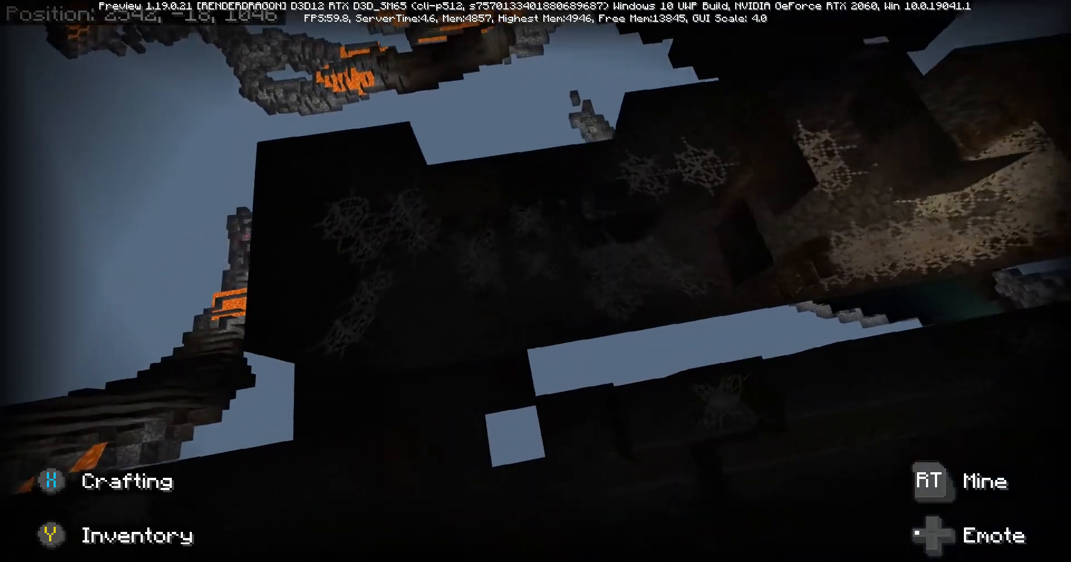
pyautogui.moveTo(535, 281)
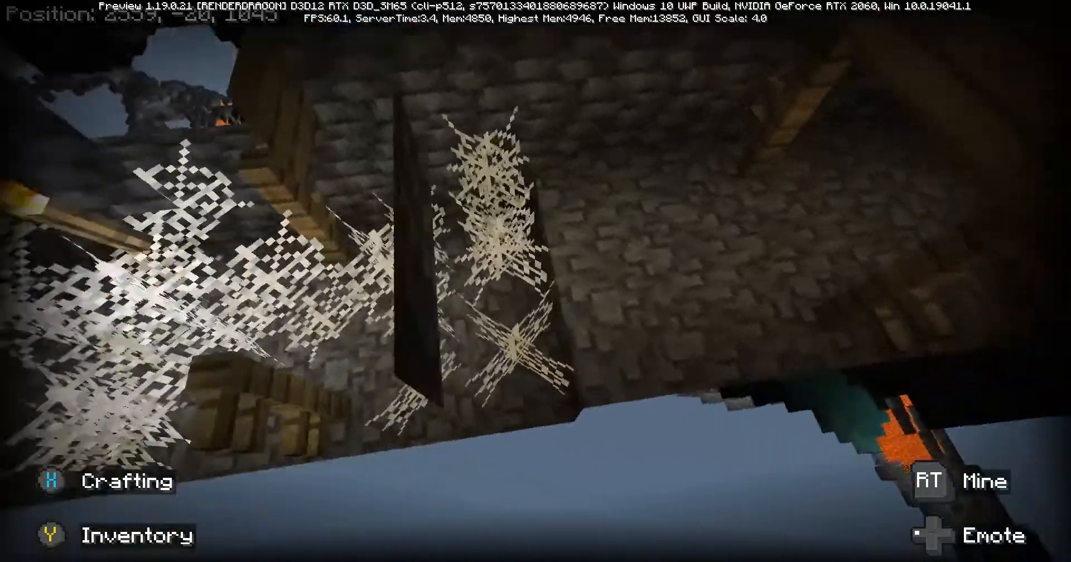
pyautogui.moveTo(536, 281)
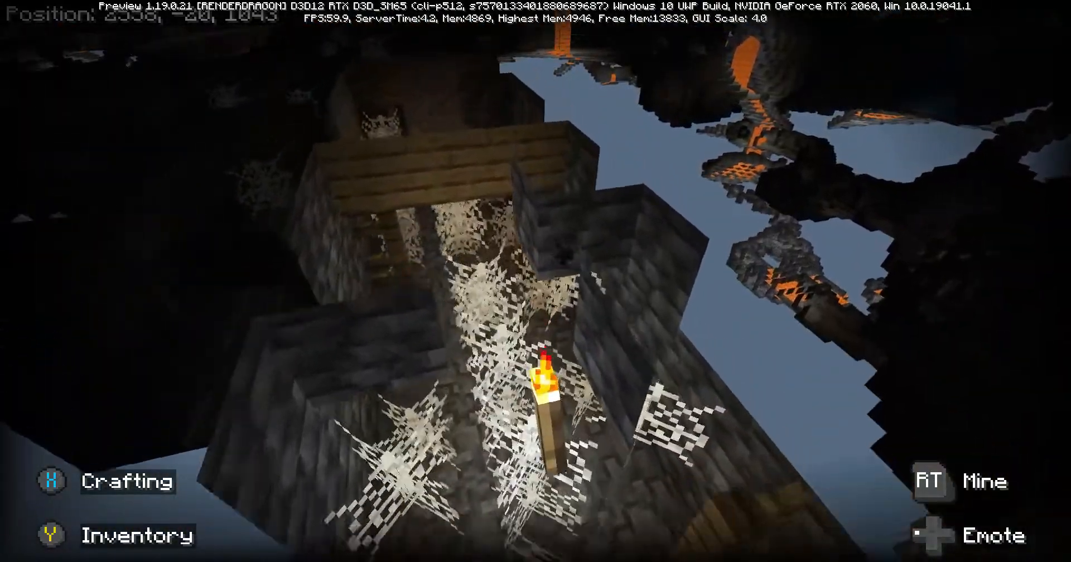
pyautogui.moveTo(535, 280)
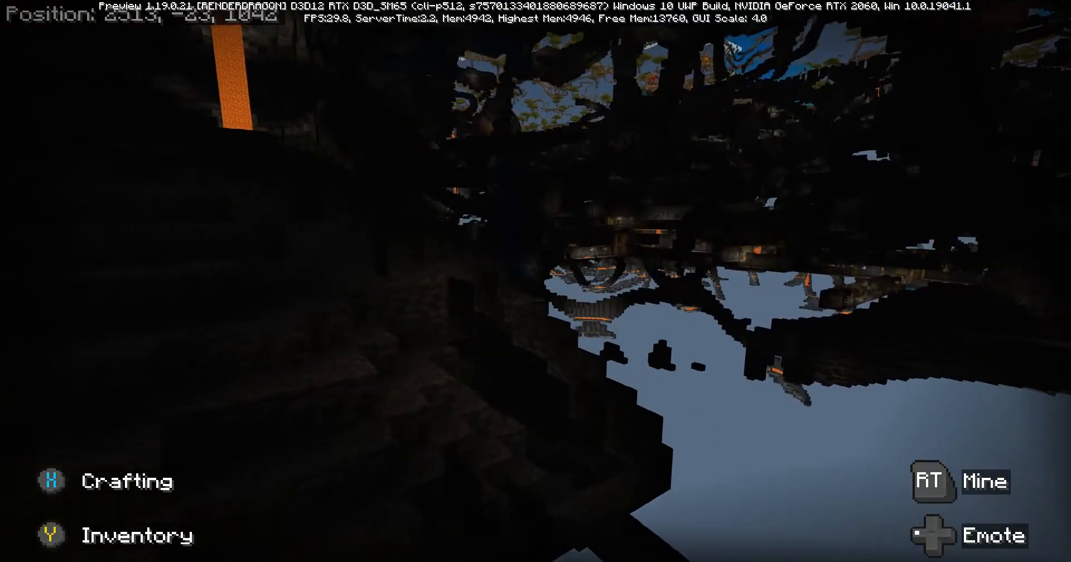
pyautogui.moveTo(535, 281)
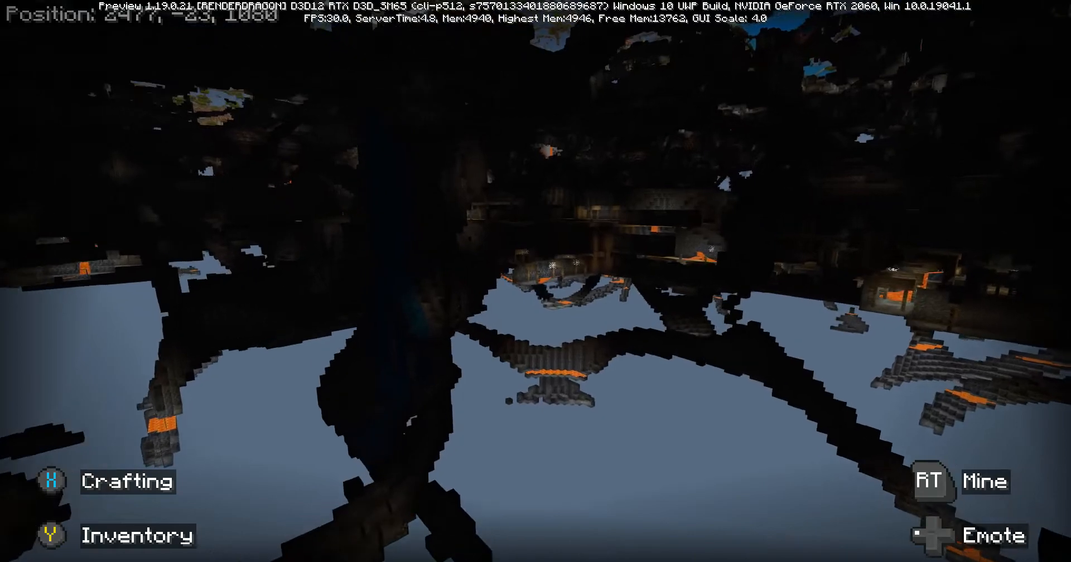
pyautogui.moveTo(535, 280)
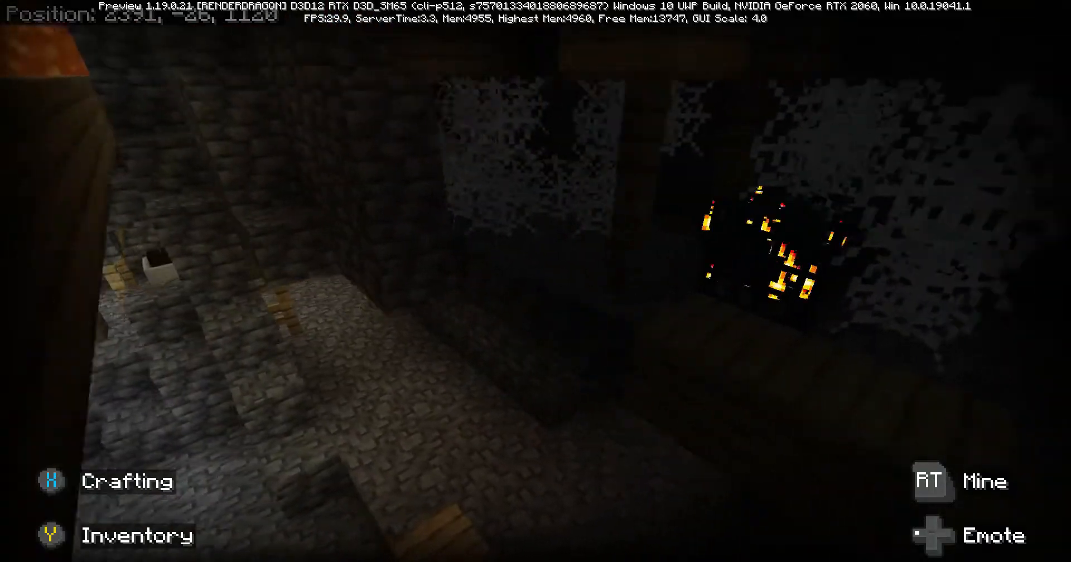
pyautogui.moveTo(535, 281)
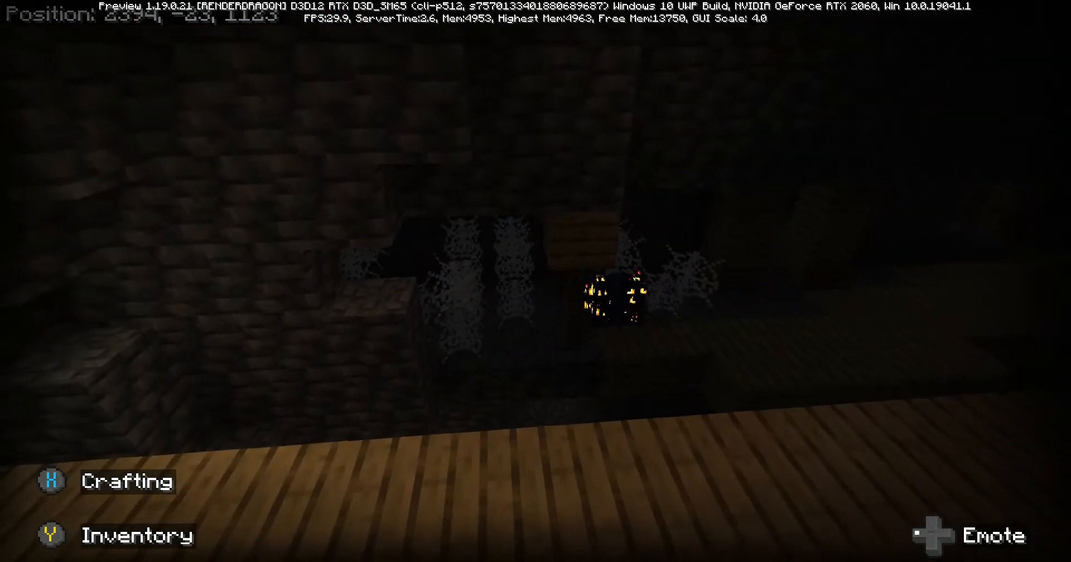
pyautogui.moveTo(536, 281)
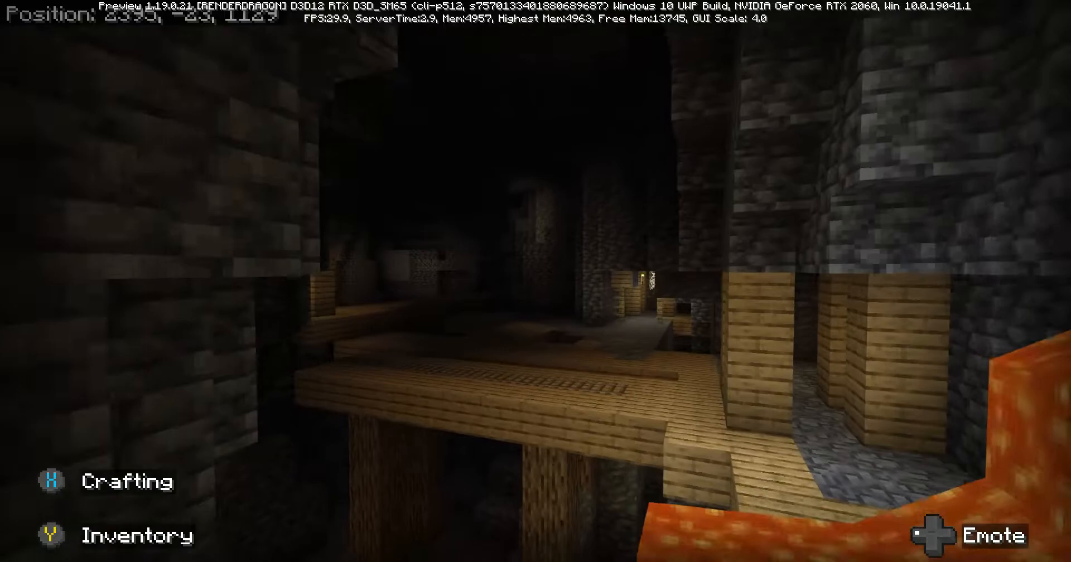
pyautogui.moveTo(535, 281)
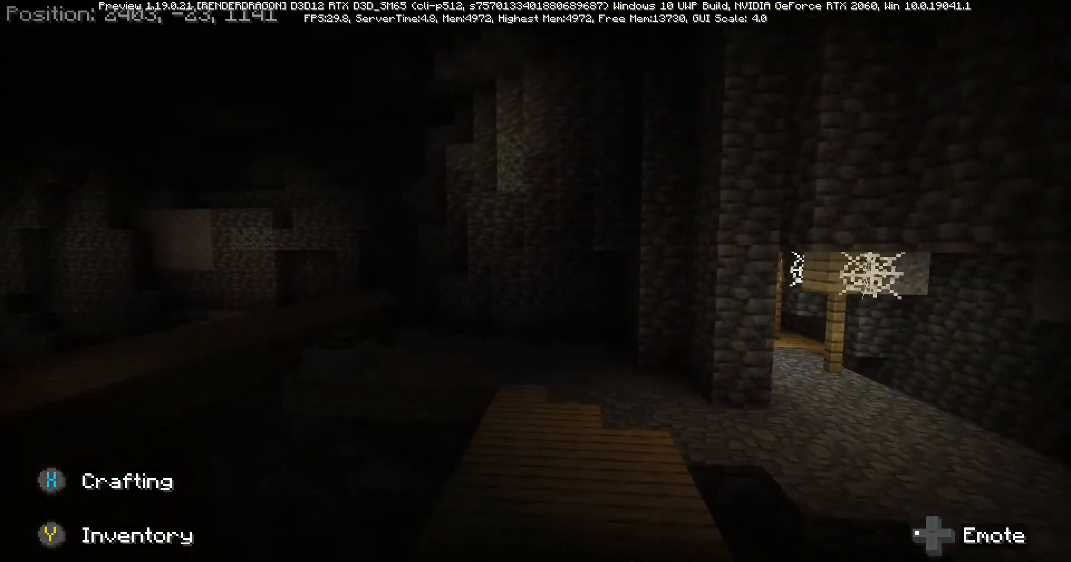
# - Run /locate in chat to find the nearest Ancient City
pyautogui.press('t')
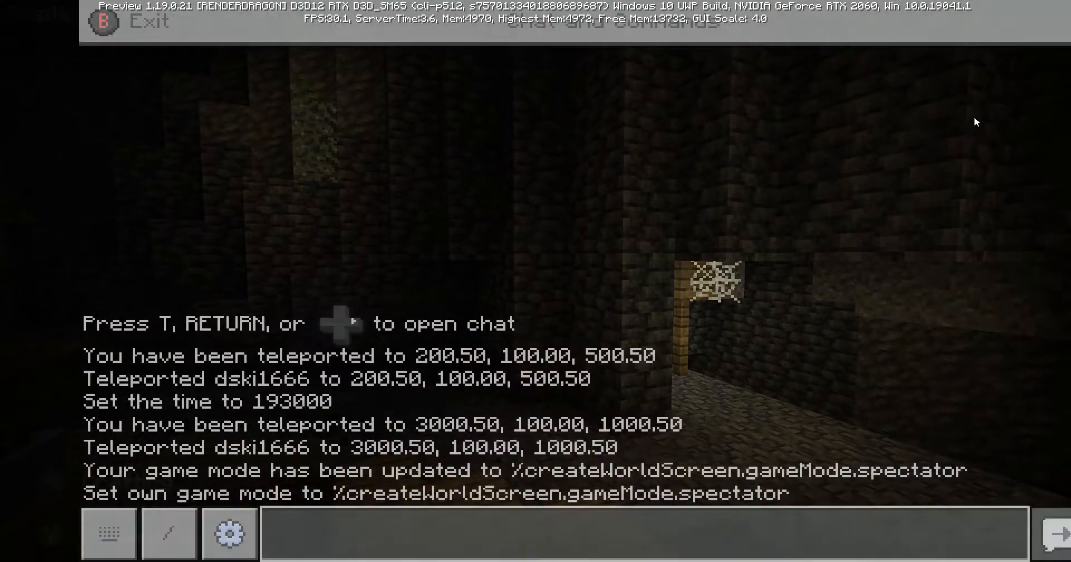
pyautogui.write('/gamemode 6')
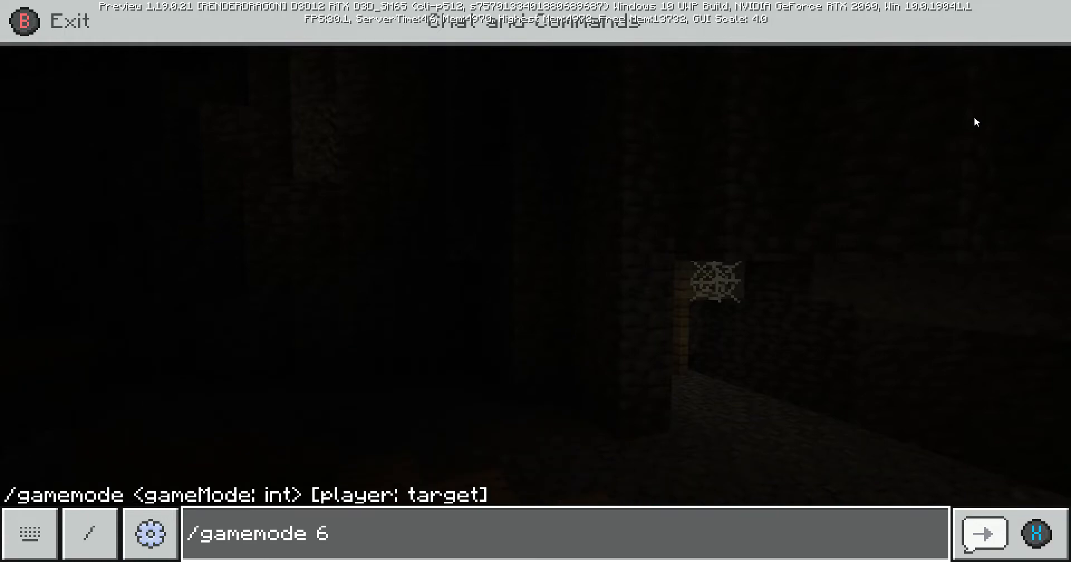
pyautogui.click(30, 534)
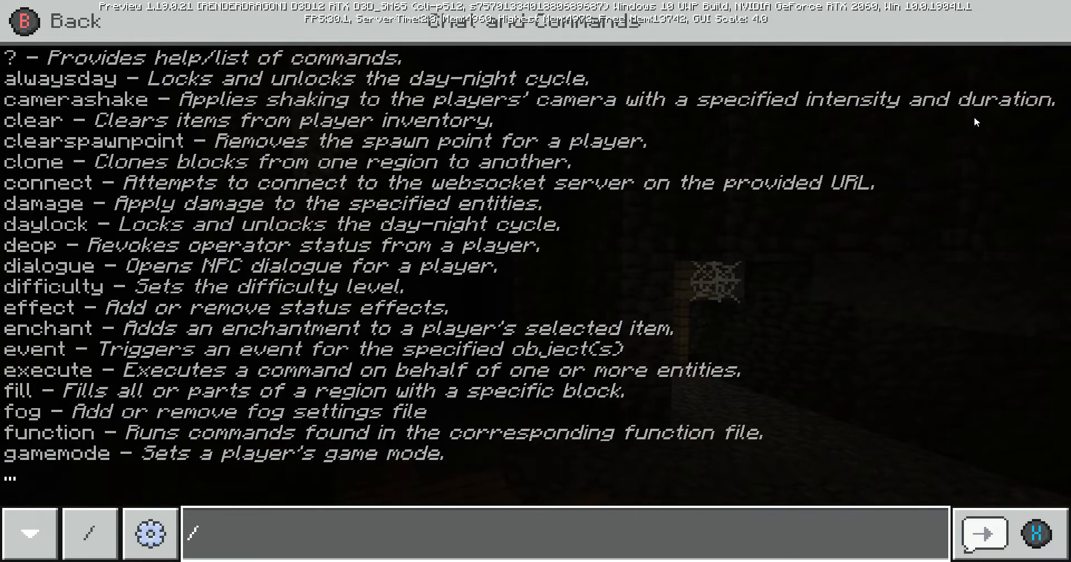
pyautogui.write('/locate an')
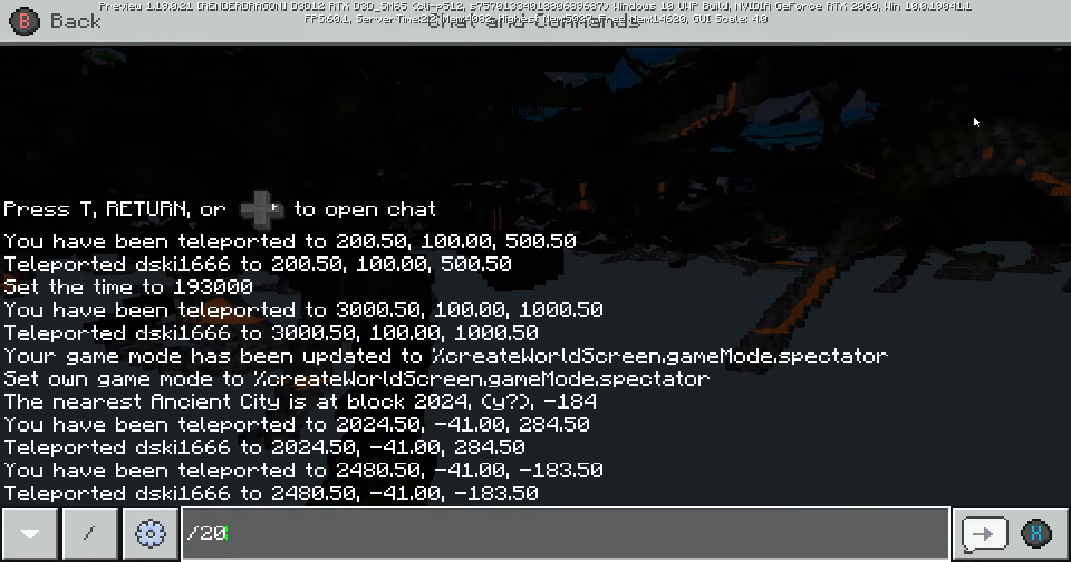
# - Teleport to the Ancient City coordinates 2024 -41 with /tp
pyautogui.write('24')
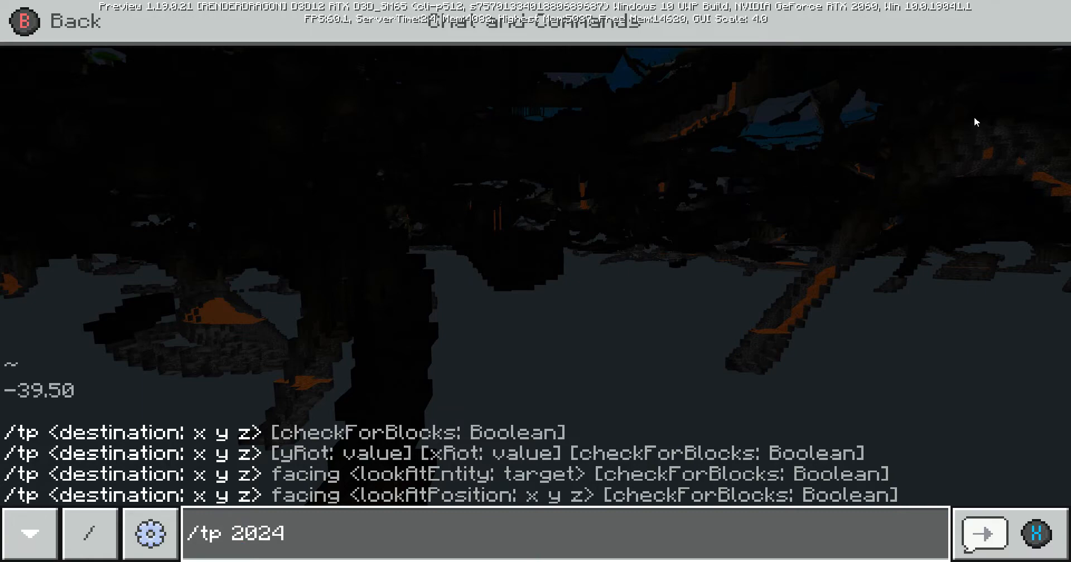
pyautogui.write('-41 -')
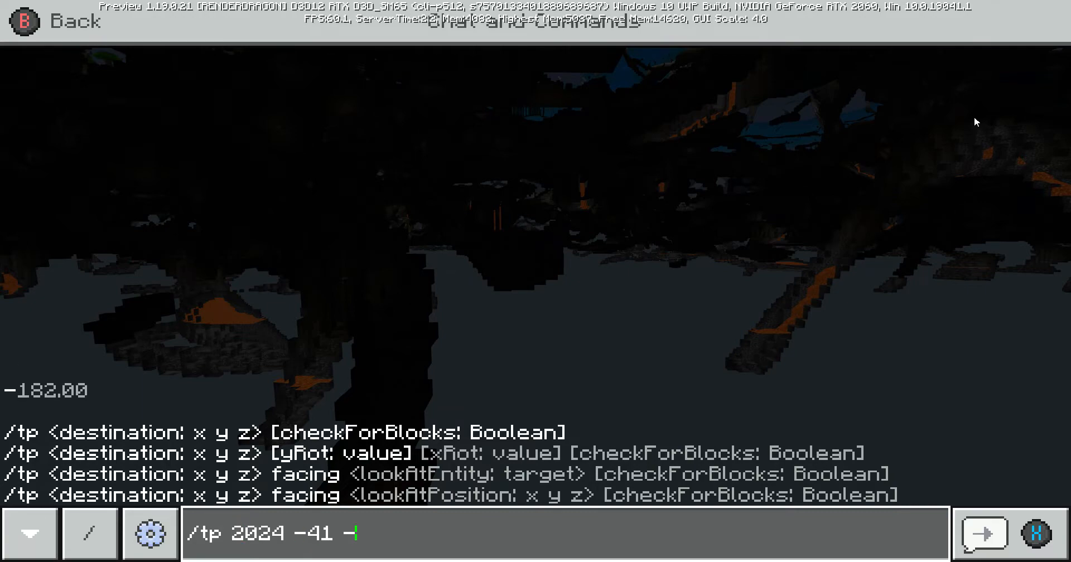
pyautogui.press('Return')
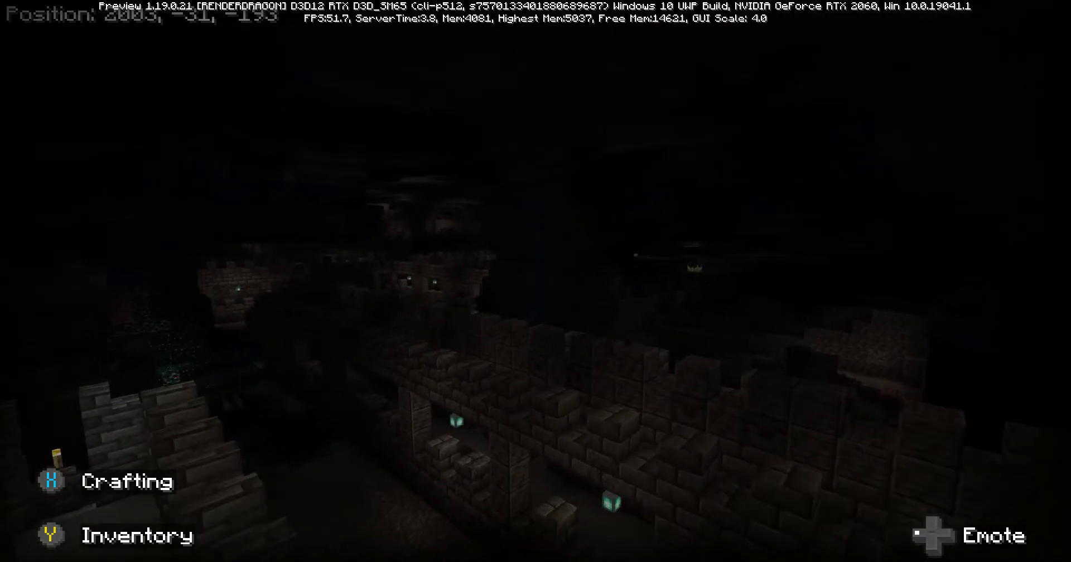
pyautogui.moveTo(535, 281)
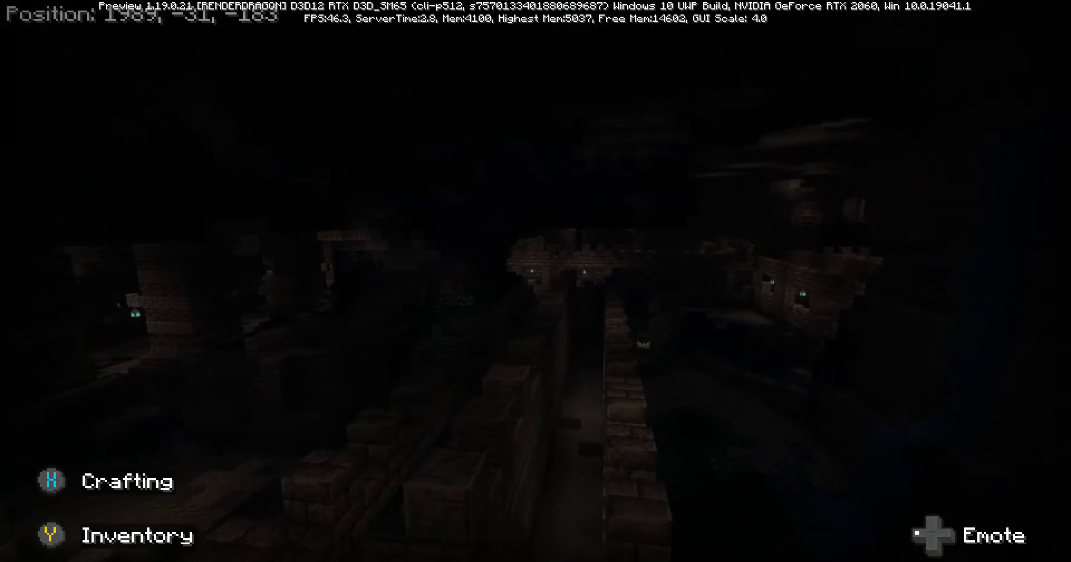
# - Fly forward along the deepslate walkway lined with walls and soul lanterns
pyautogui.press('w')
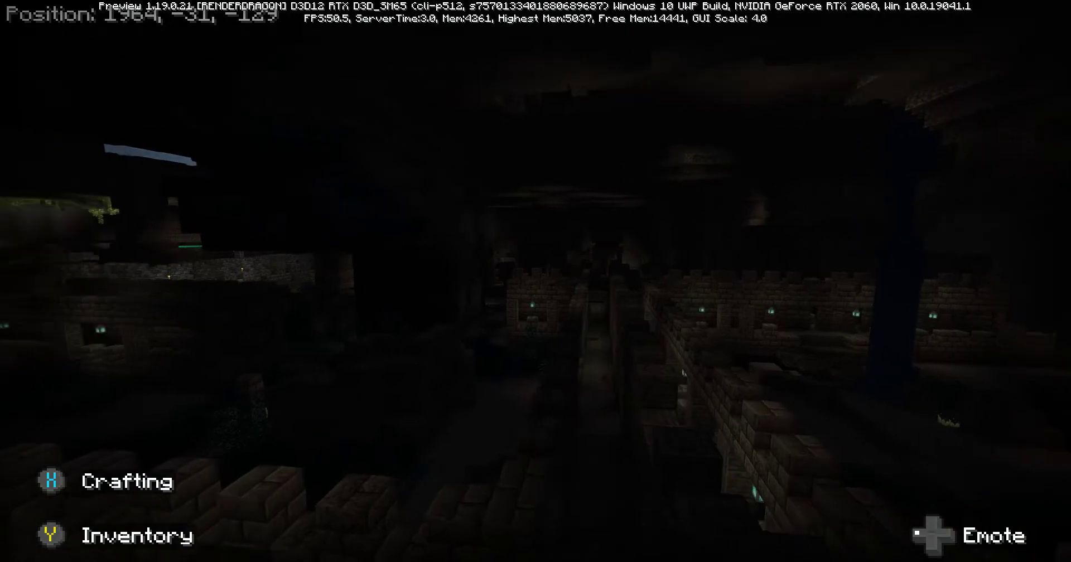
pyautogui.moveTo(535, 281)
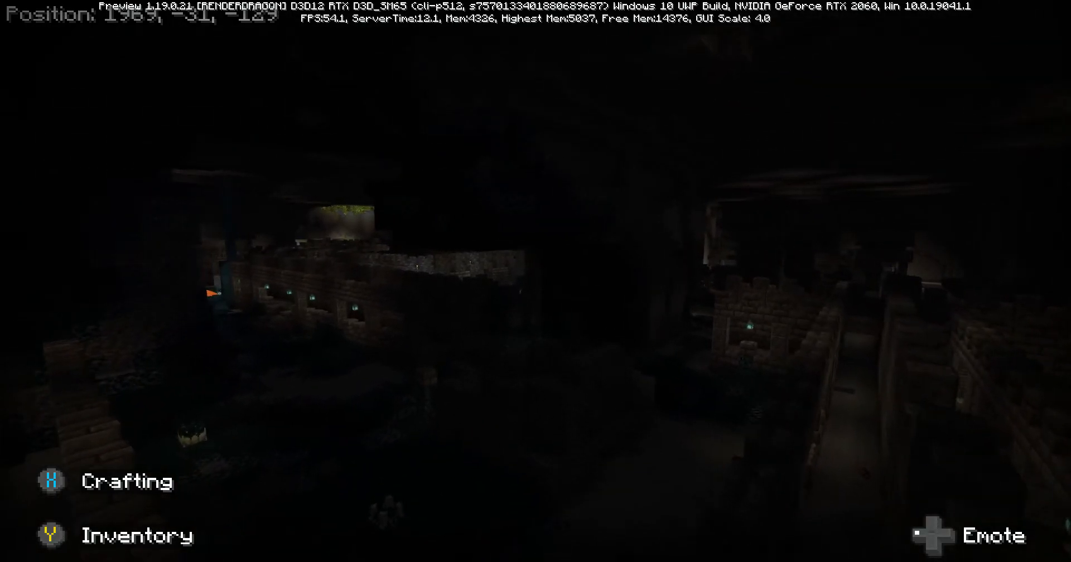
pyautogui.moveTo(535, 281)
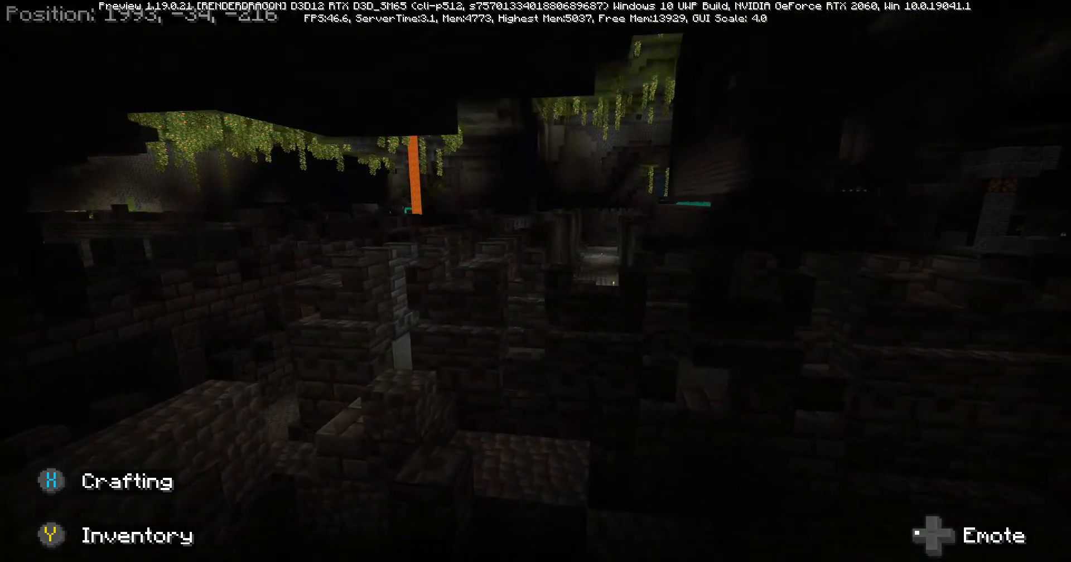
pyautogui.moveTo(536, 280)
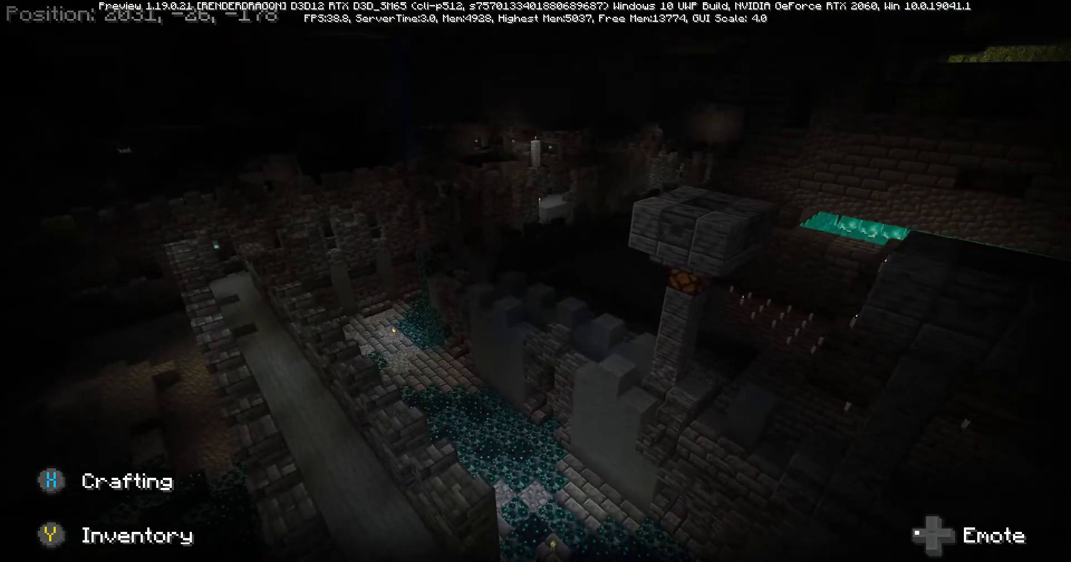
pyautogui.moveTo(535, 281)
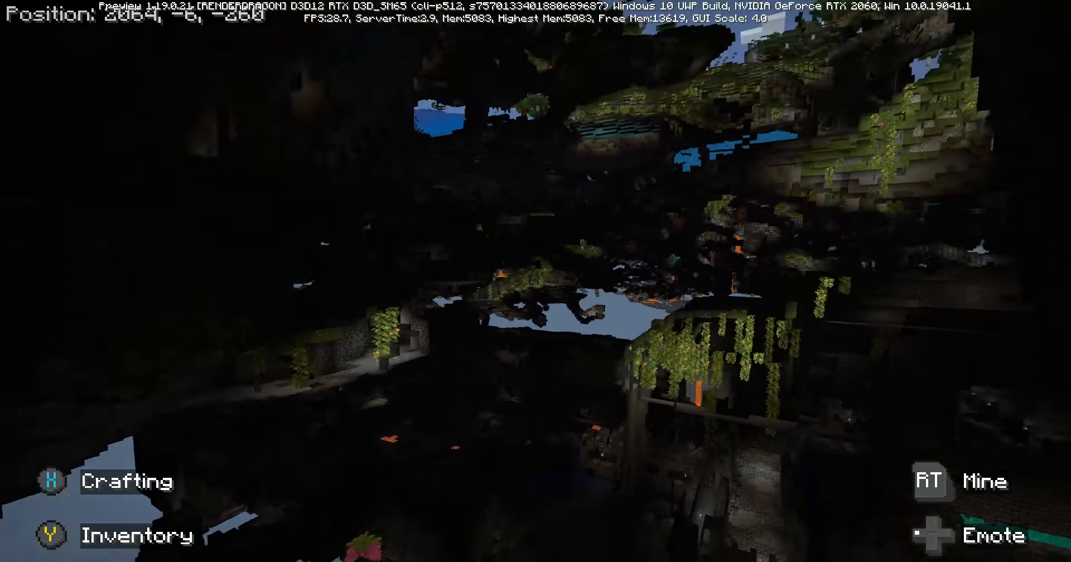
pyautogui.moveTo(535, 281)
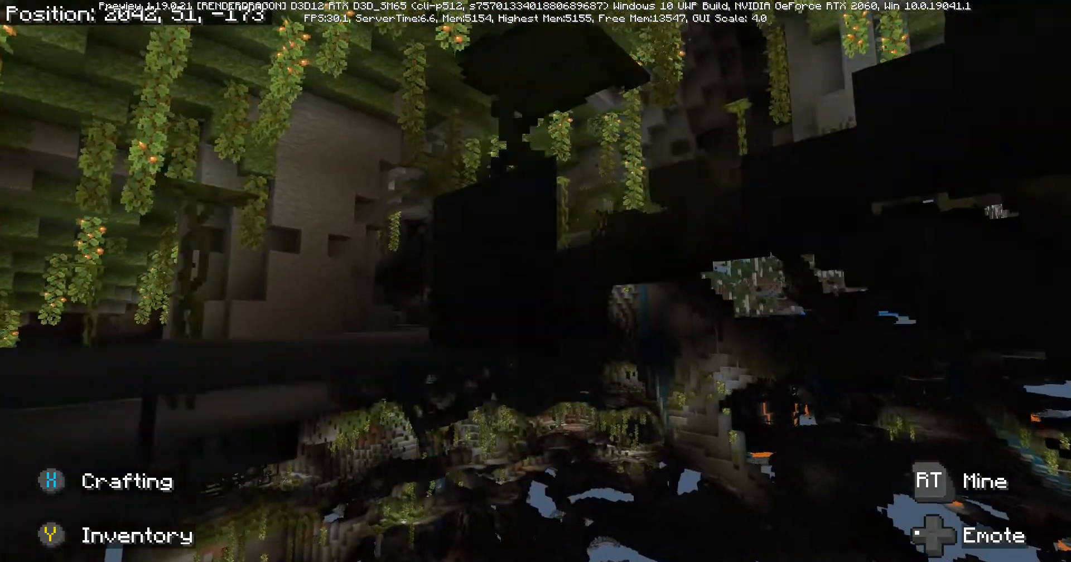
pyautogui.moveTo(536, 281)
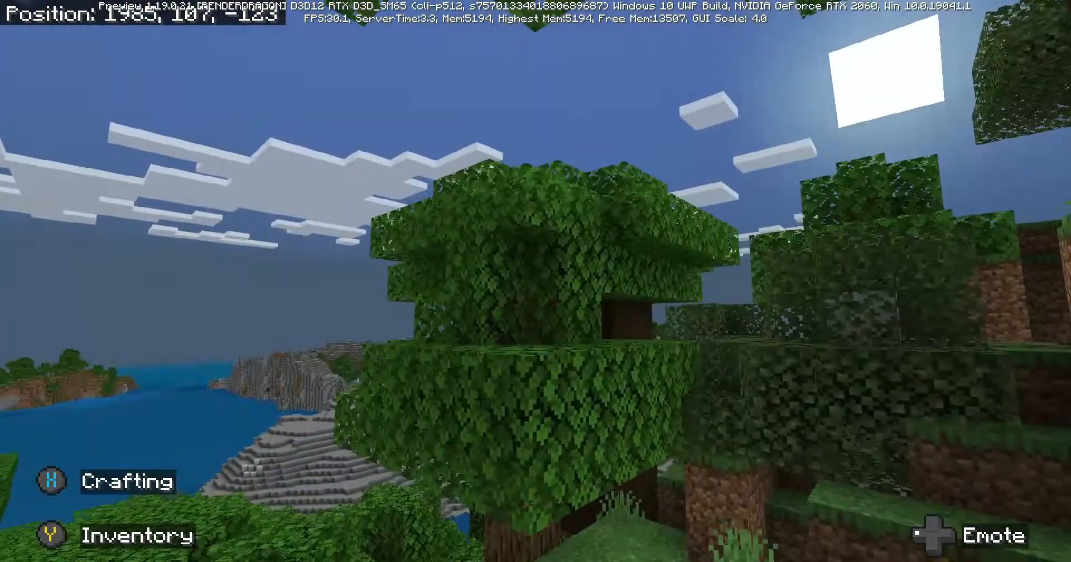
pyautogui.moveTo(536, 281)
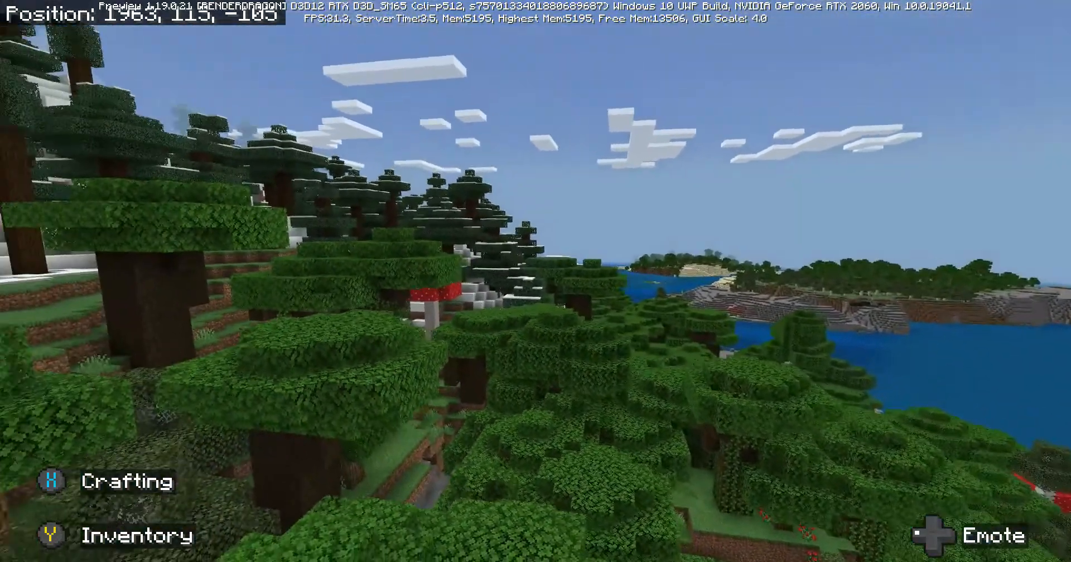
pyautogui.moveTo(536, 281)
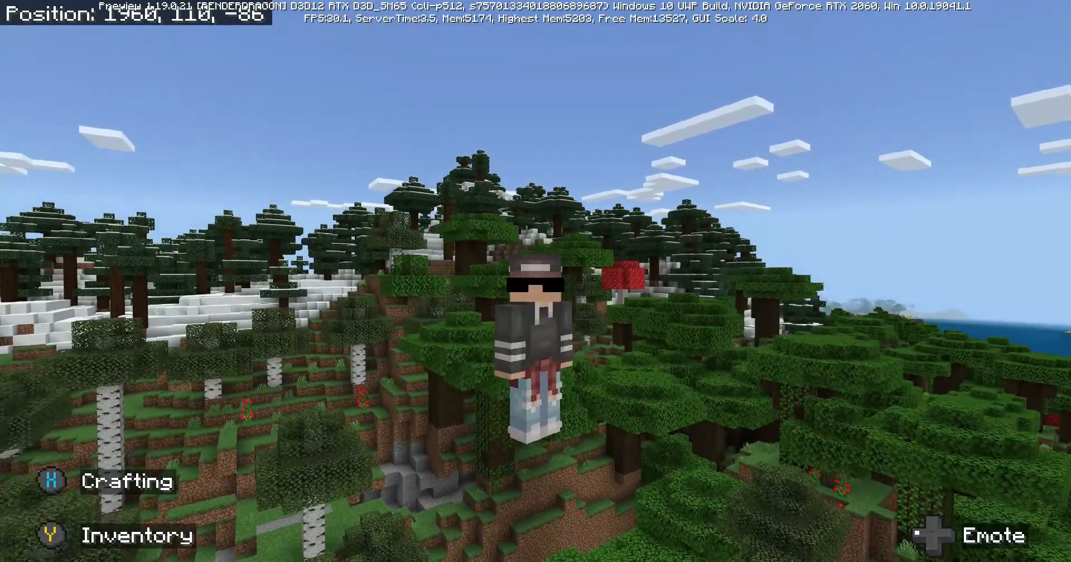
pyautogui.moveTo(536, 280)
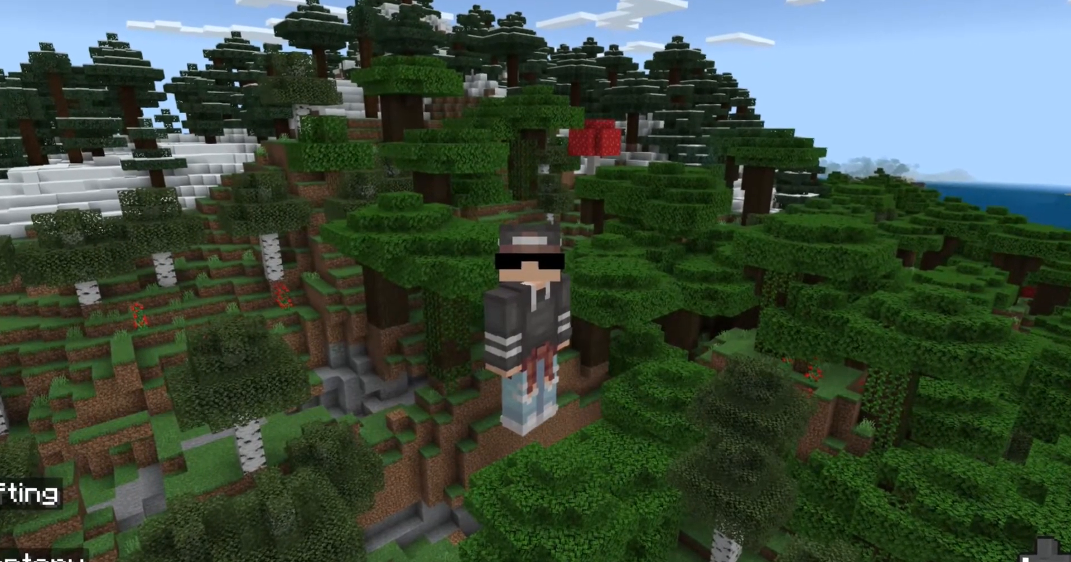
# - Open the empty inventory screen and close it again
pyautogui.press('e')
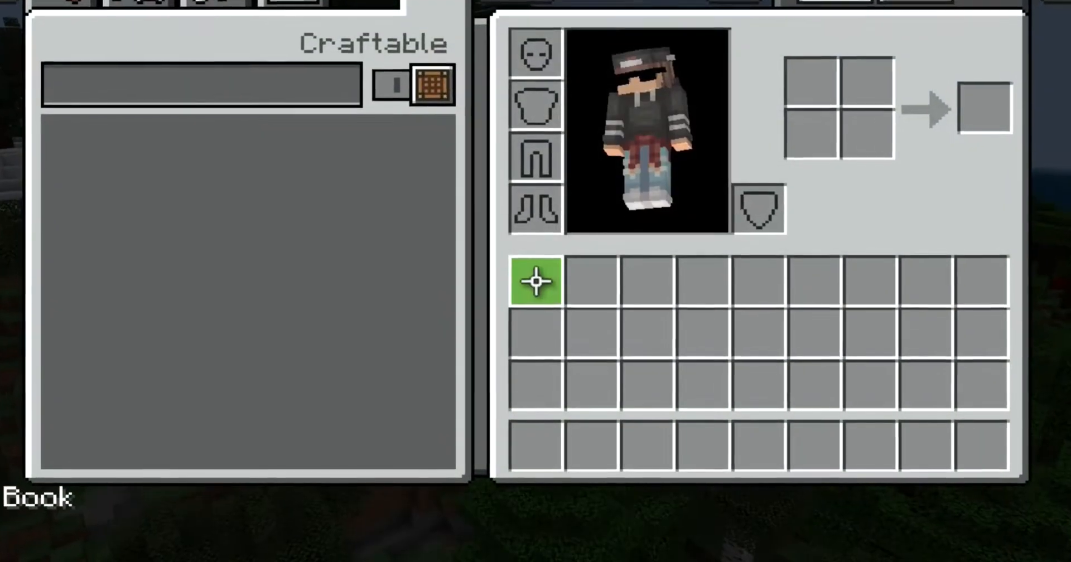
pyautogui.press('Escape')
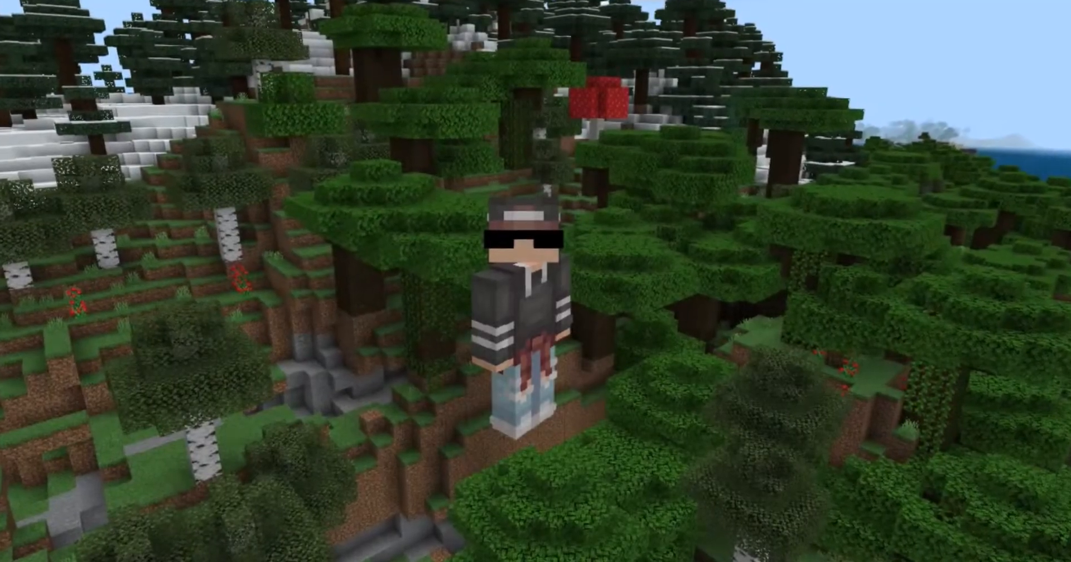